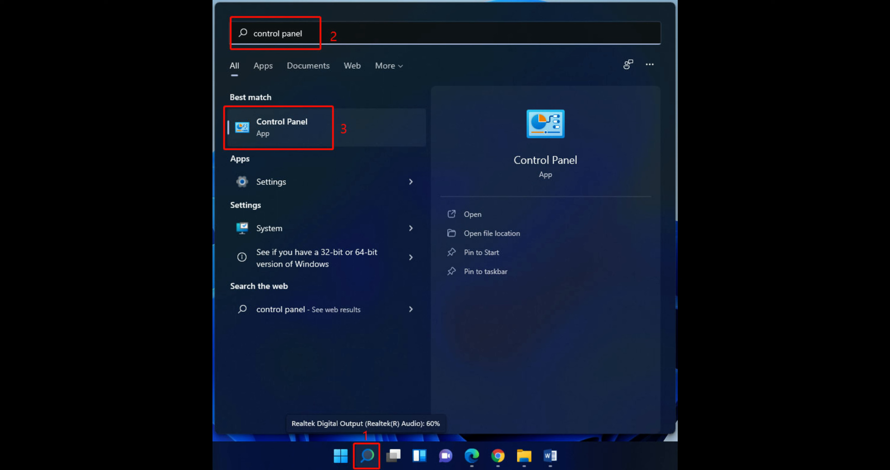
- Open Control Panel from the Windows Search best-match result
click(283, 126)
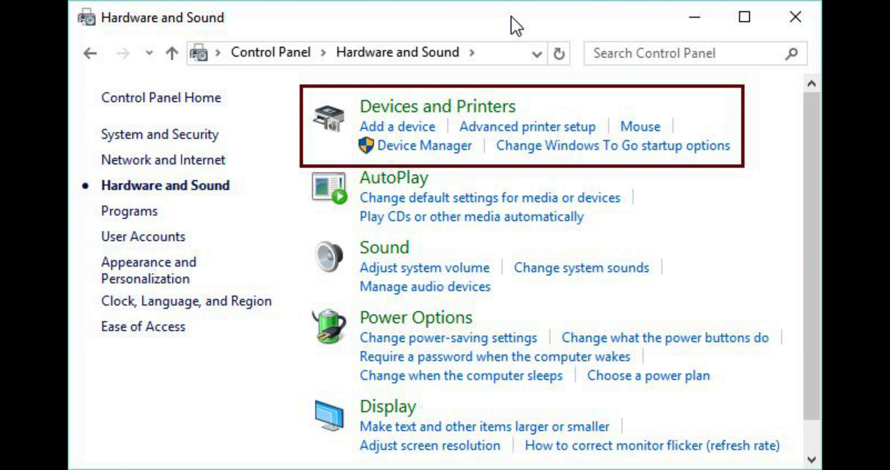
- Open Devices and Printers to inspect the offline printer's status
click(443, 106)
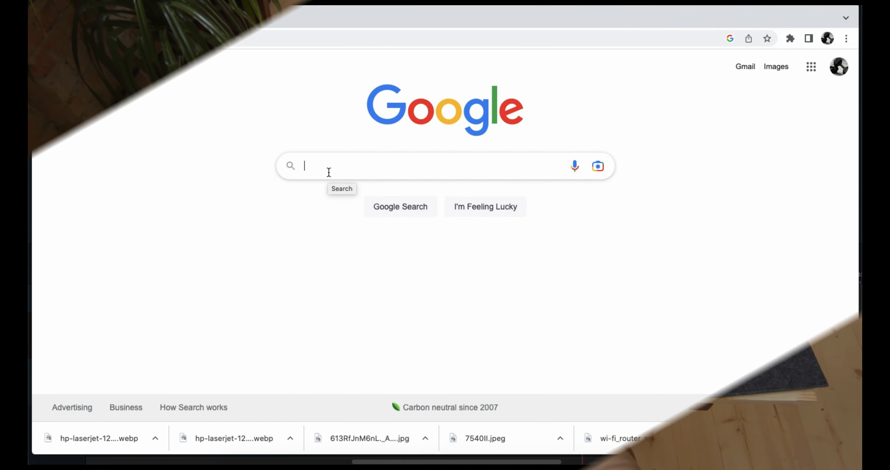
- Search Google for 'Manual for HP Printer', then enter the printer's Setup menu
text(Manual)
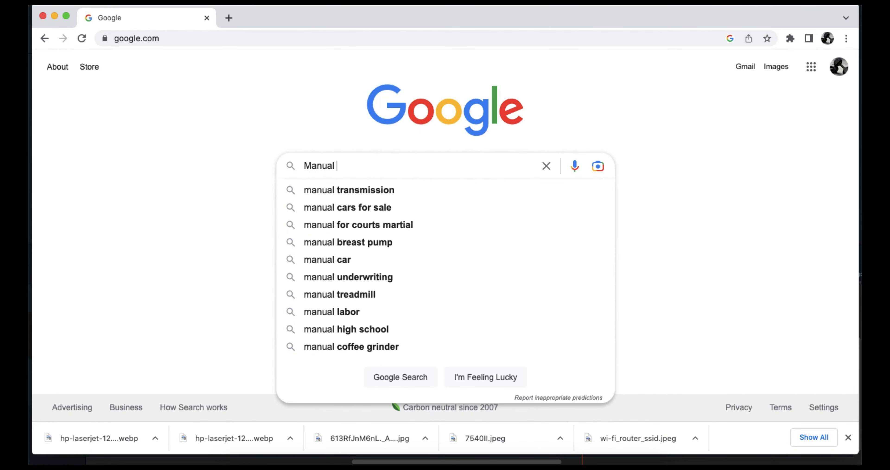
text(for HP Printer)
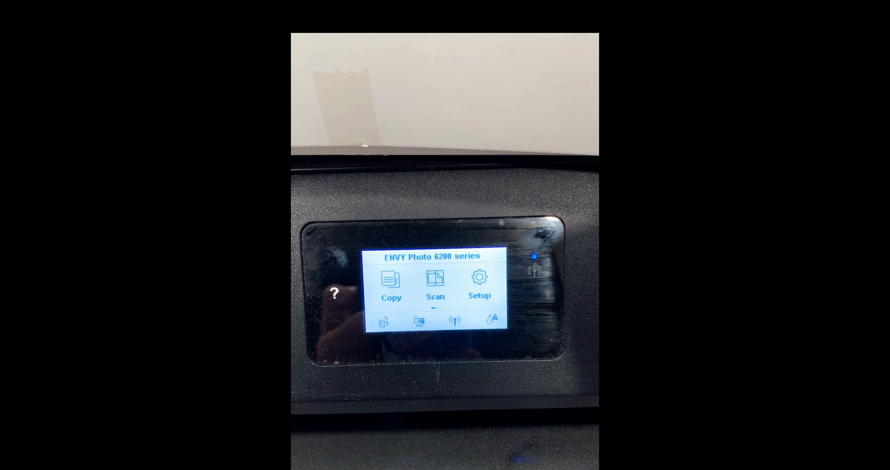
click(478, 284)
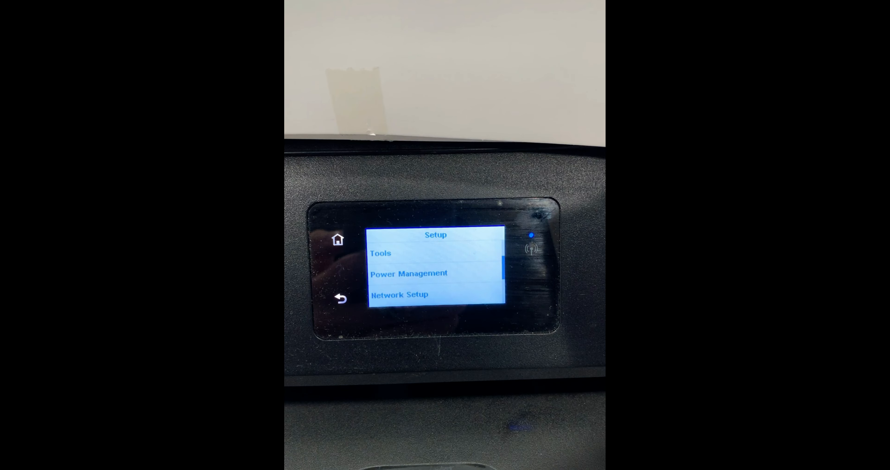